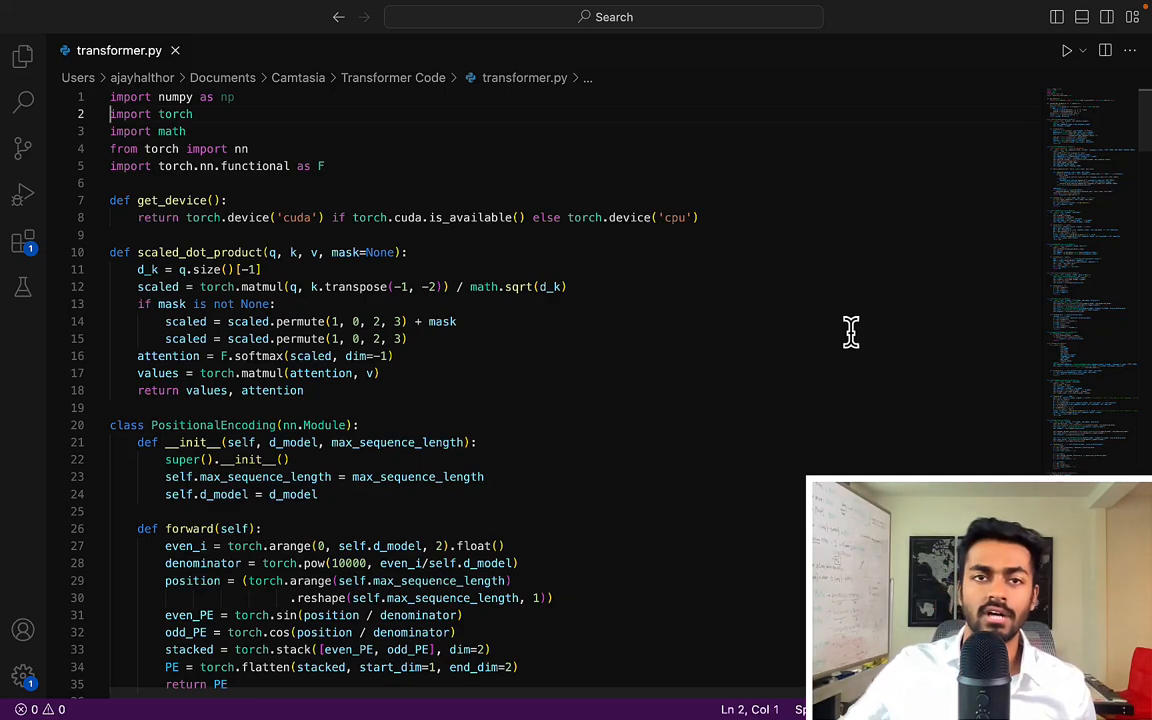
- Scroll transformer.py from the imports down to the decoder layer and SequentialDecoder classes
scroll("down", 3)
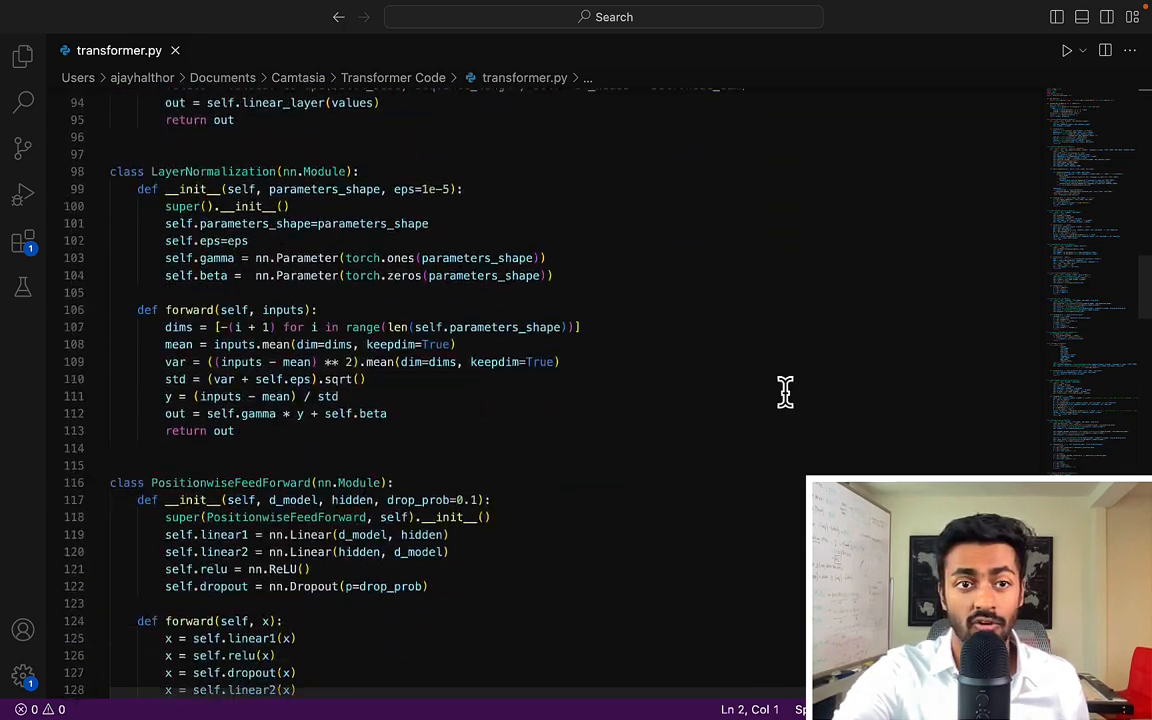
scroll("down", 3)
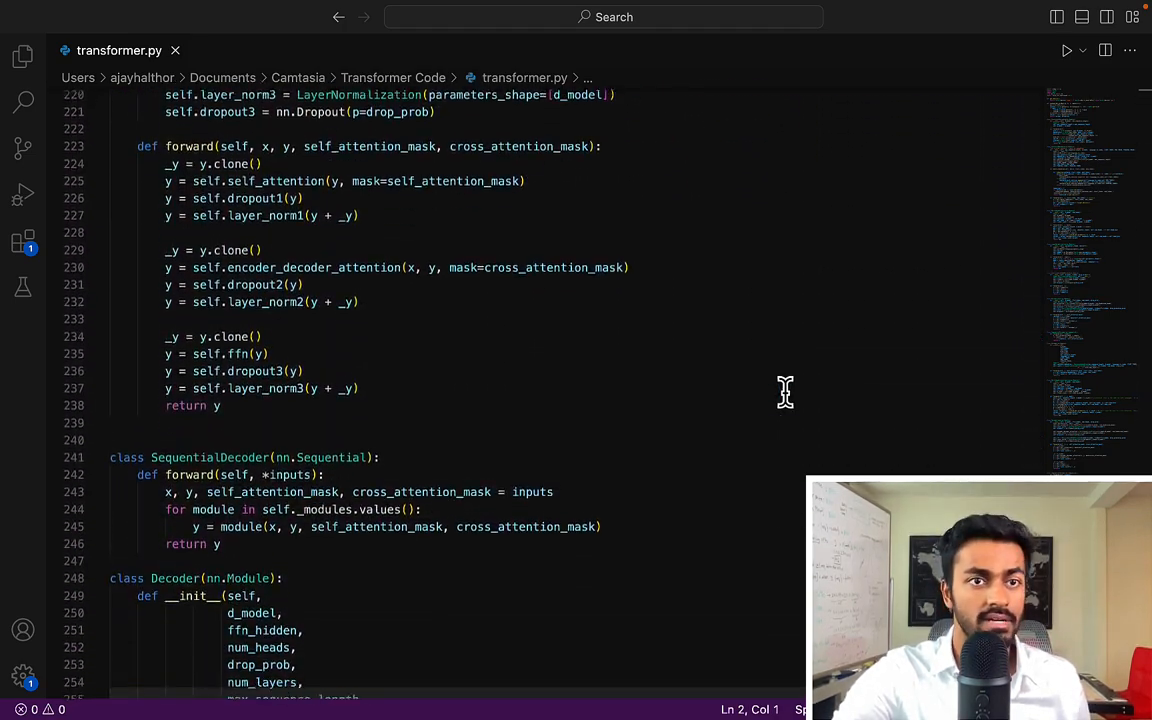
scroll("down", 3)
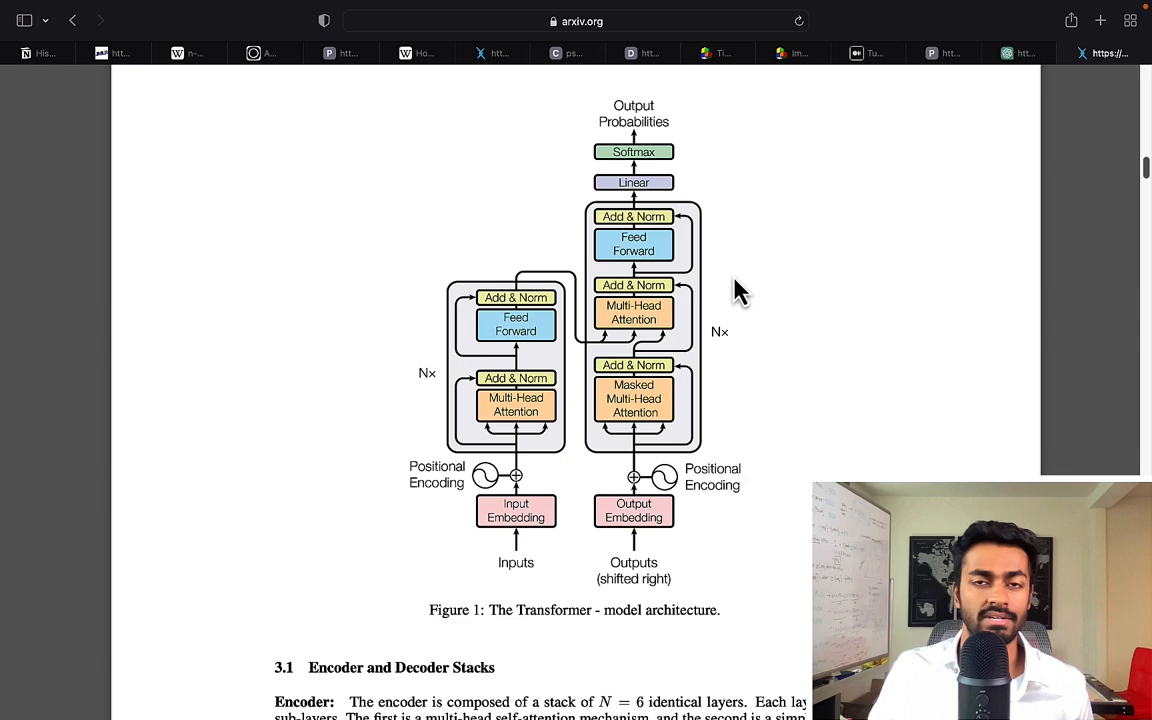
mouse_move(455, 590)
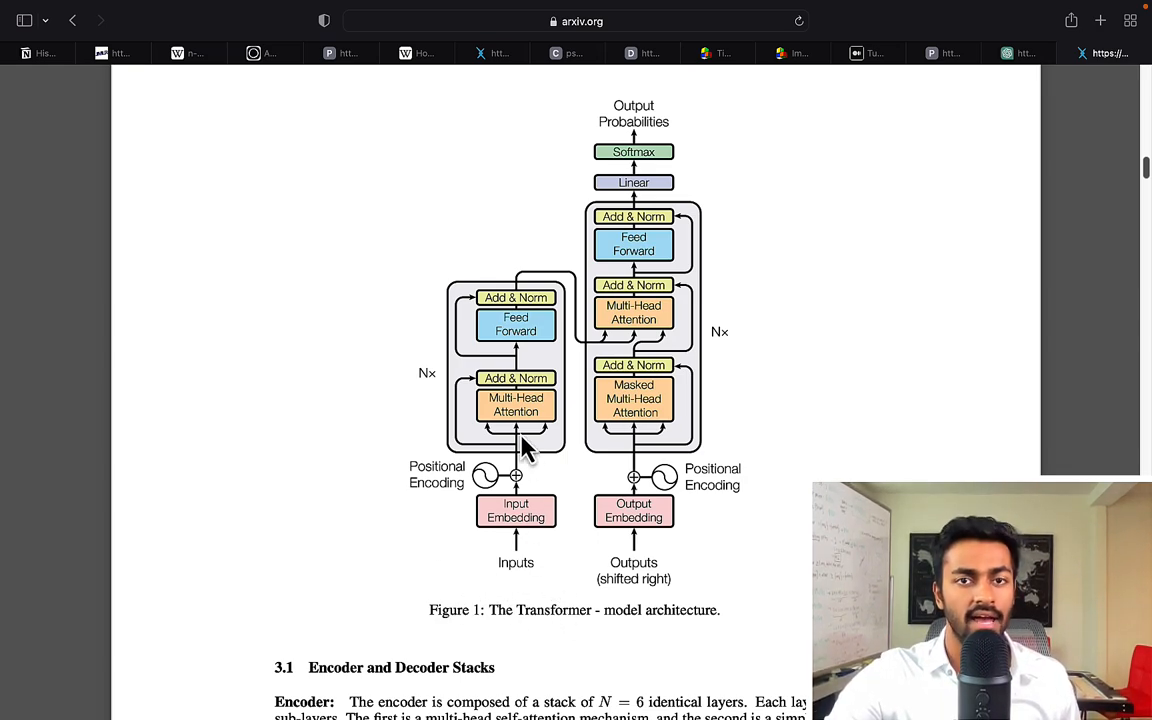
mouse_move(503, 205)
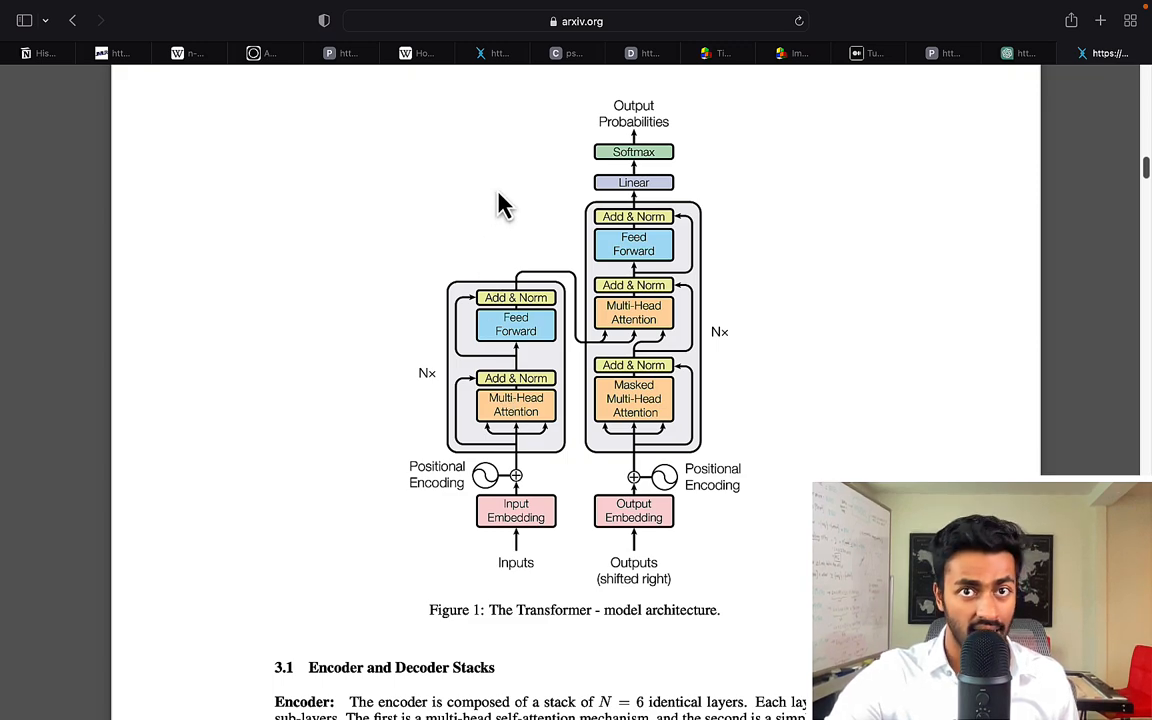
mouse_move(525, 290)
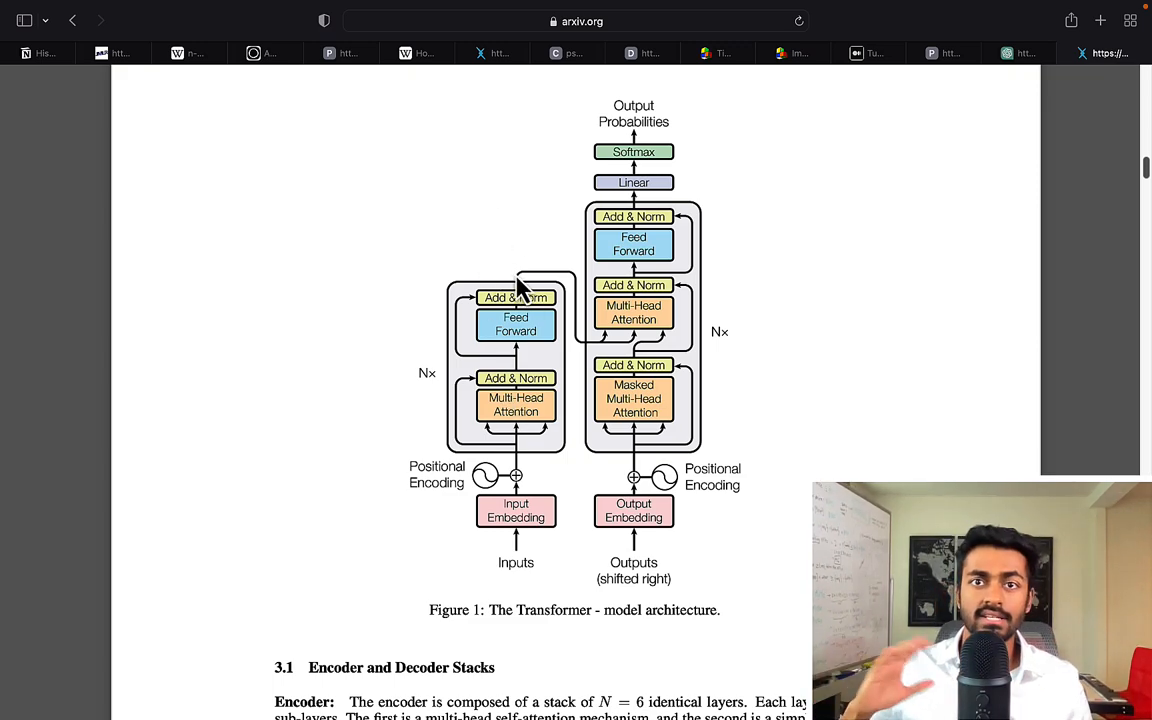
mouse_move(565, 230)
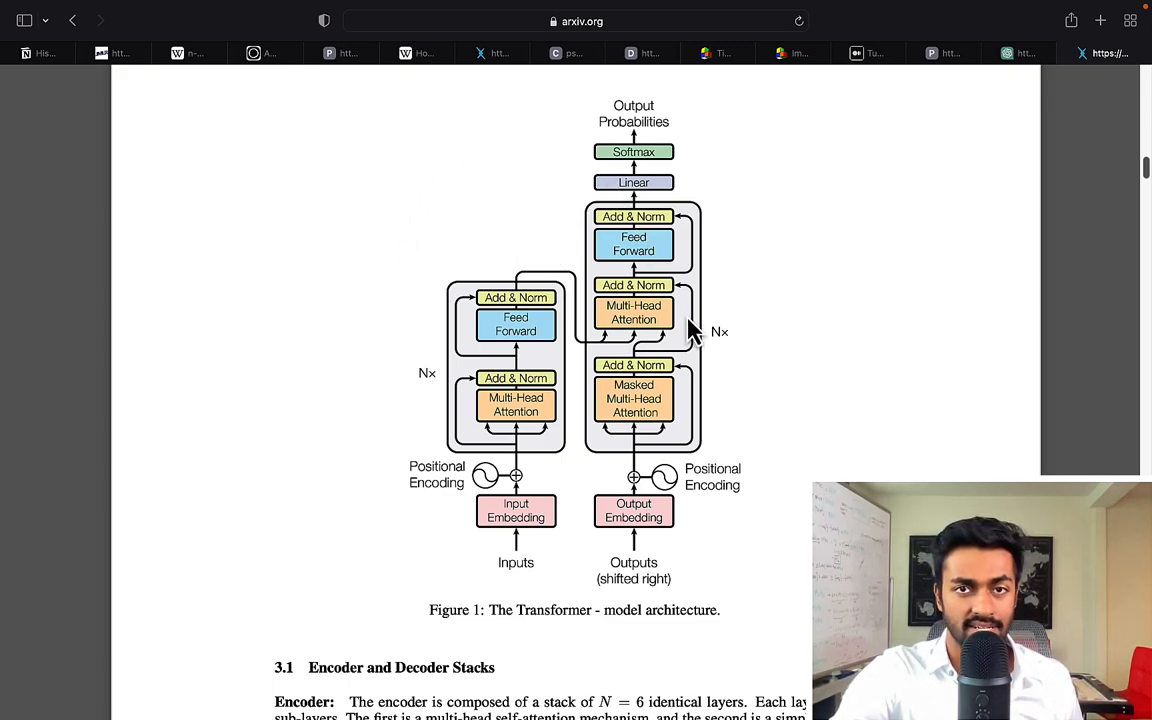
mouse_move(700, 330)
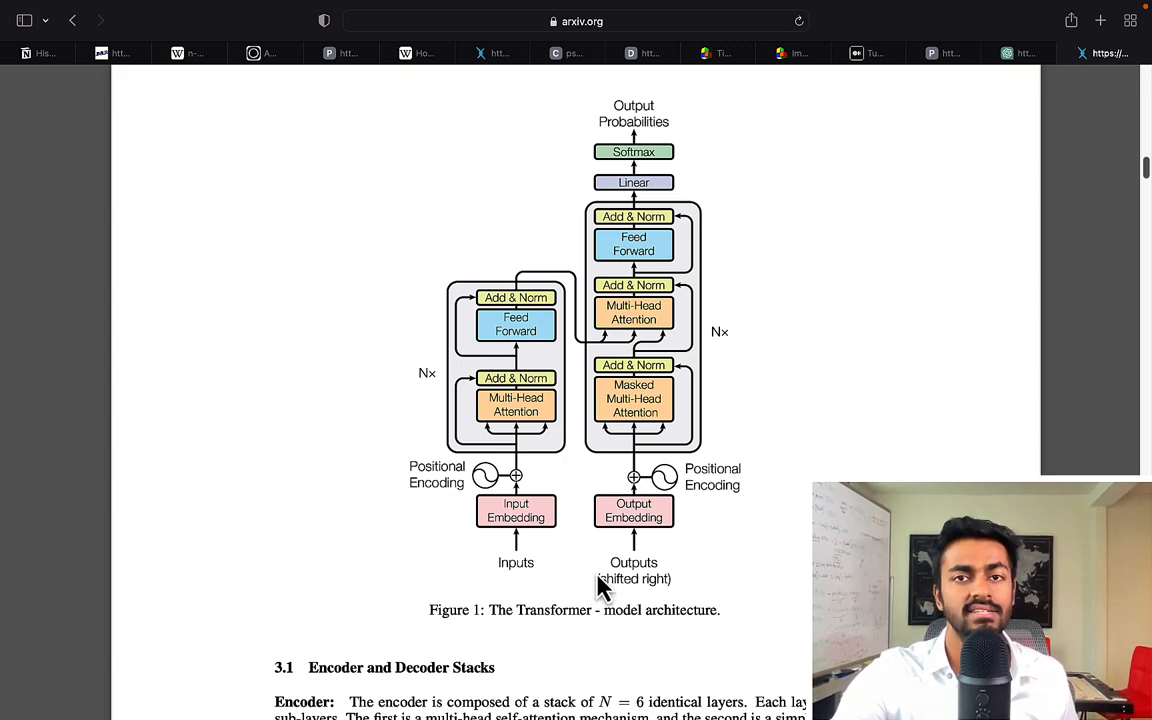
mouse_move(668, 160)
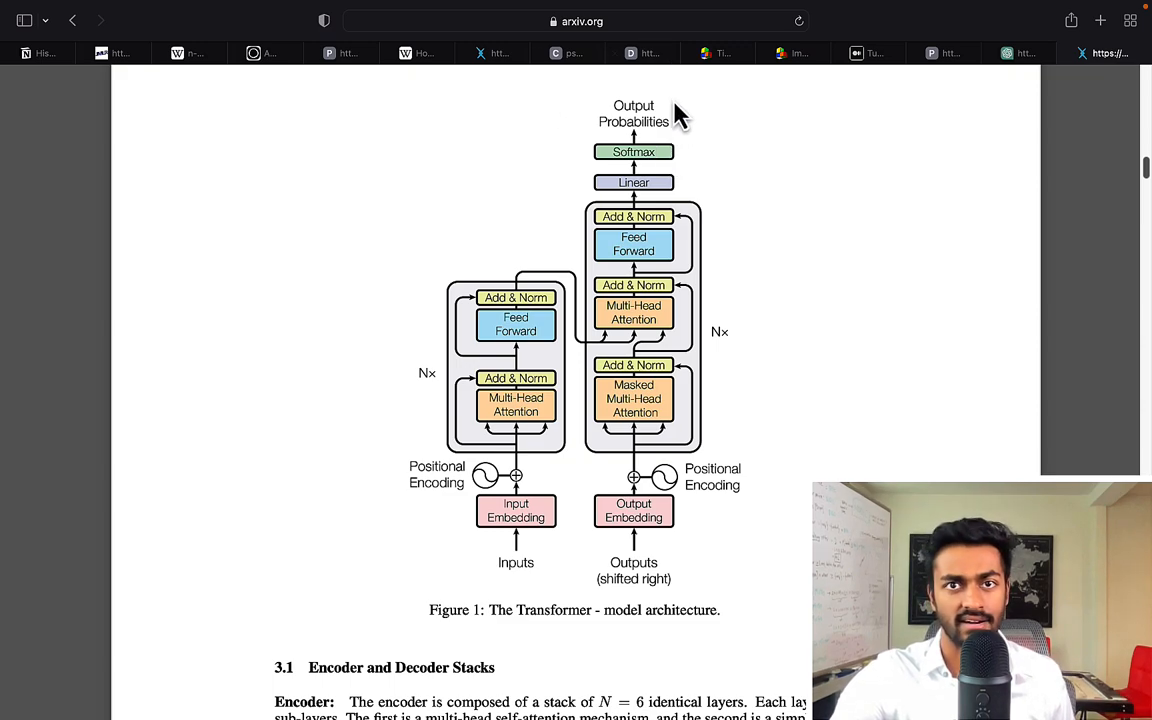
mouse_move(635, 130)
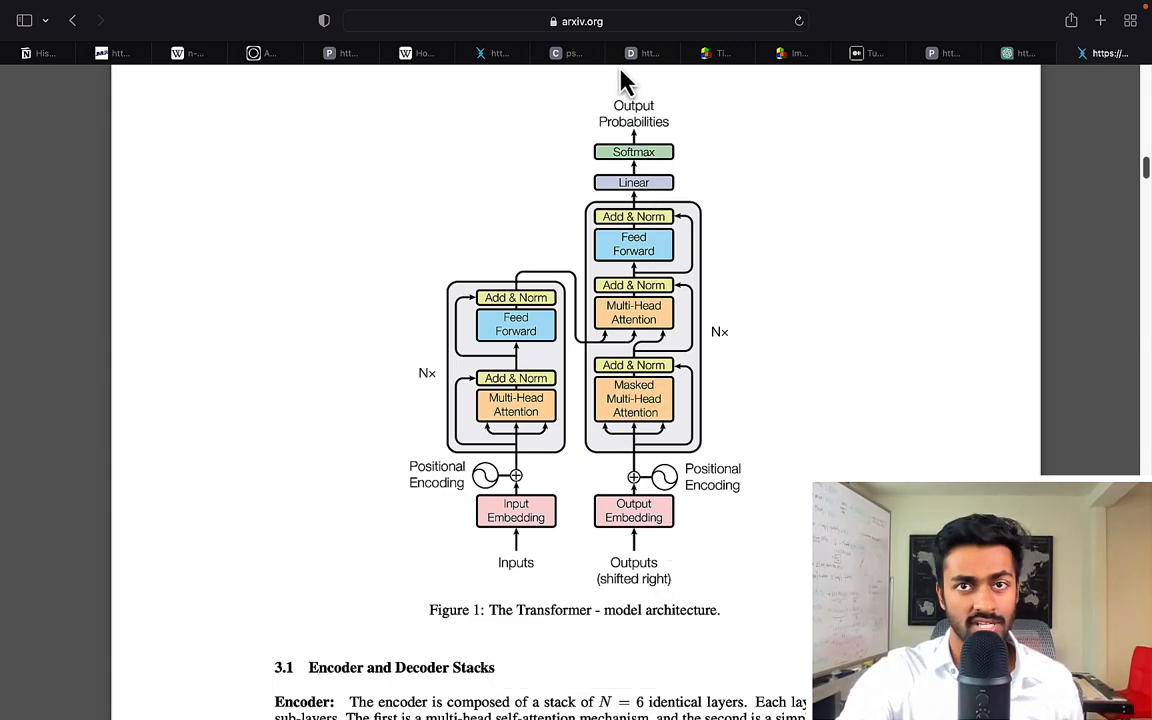
mouse_move(893, 462)
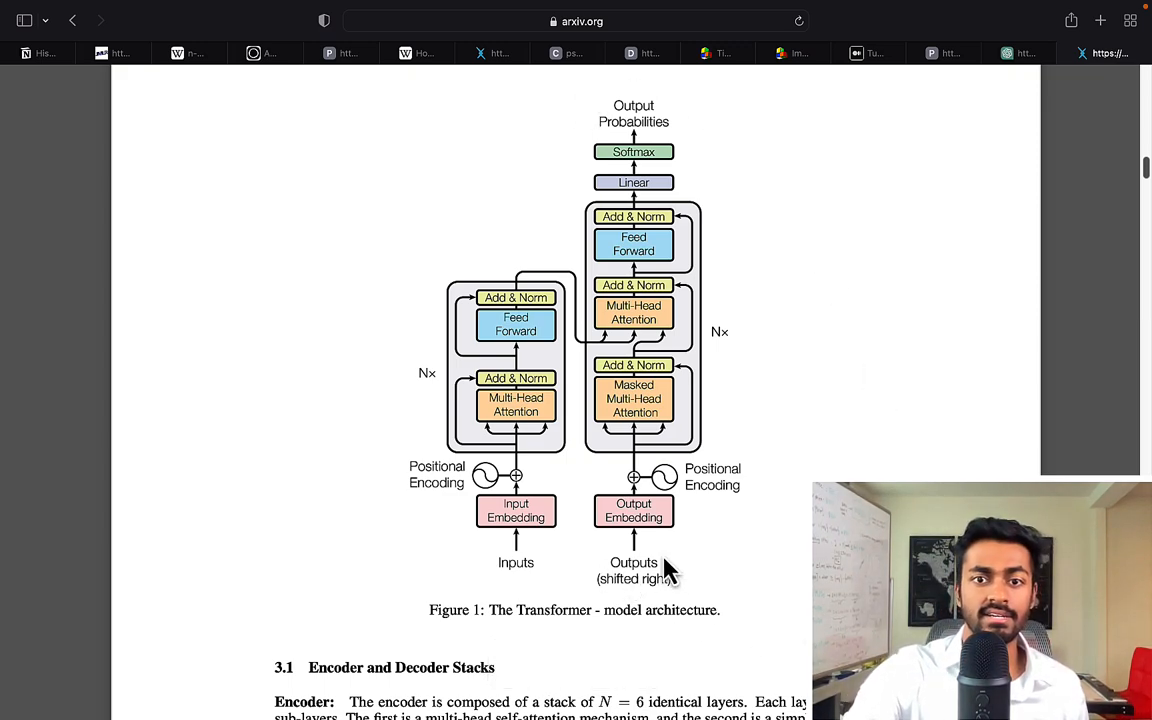
mouse_move(648, 588)
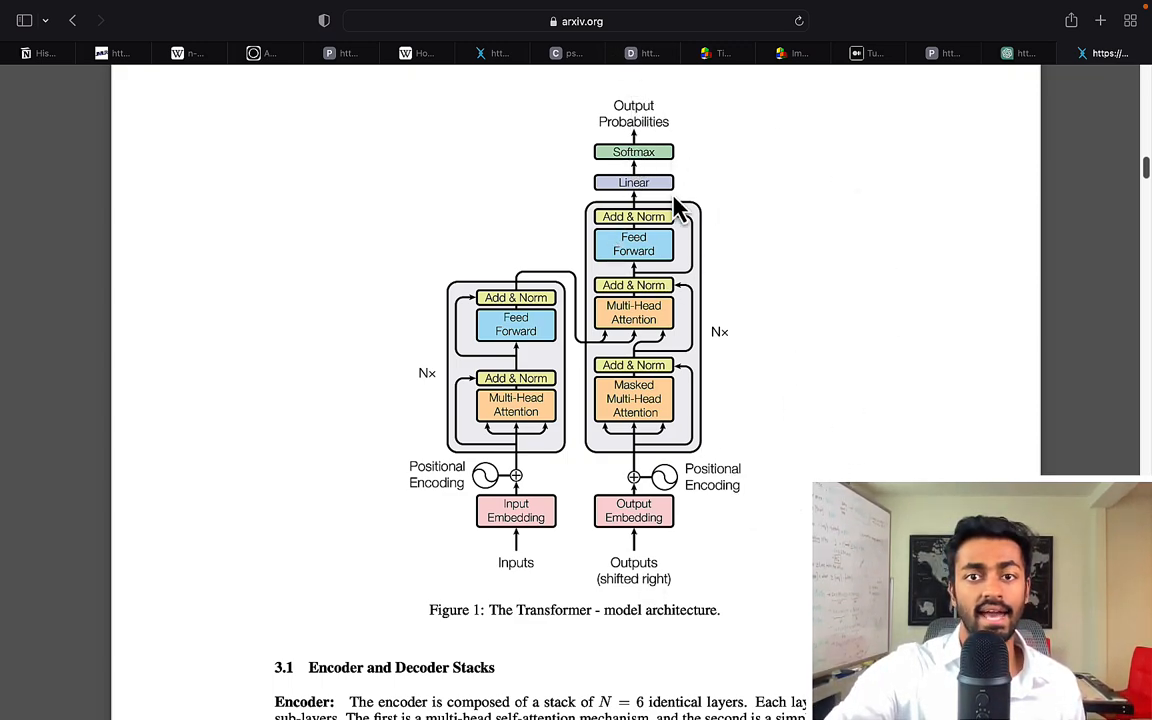
mouse_move(805, 372)
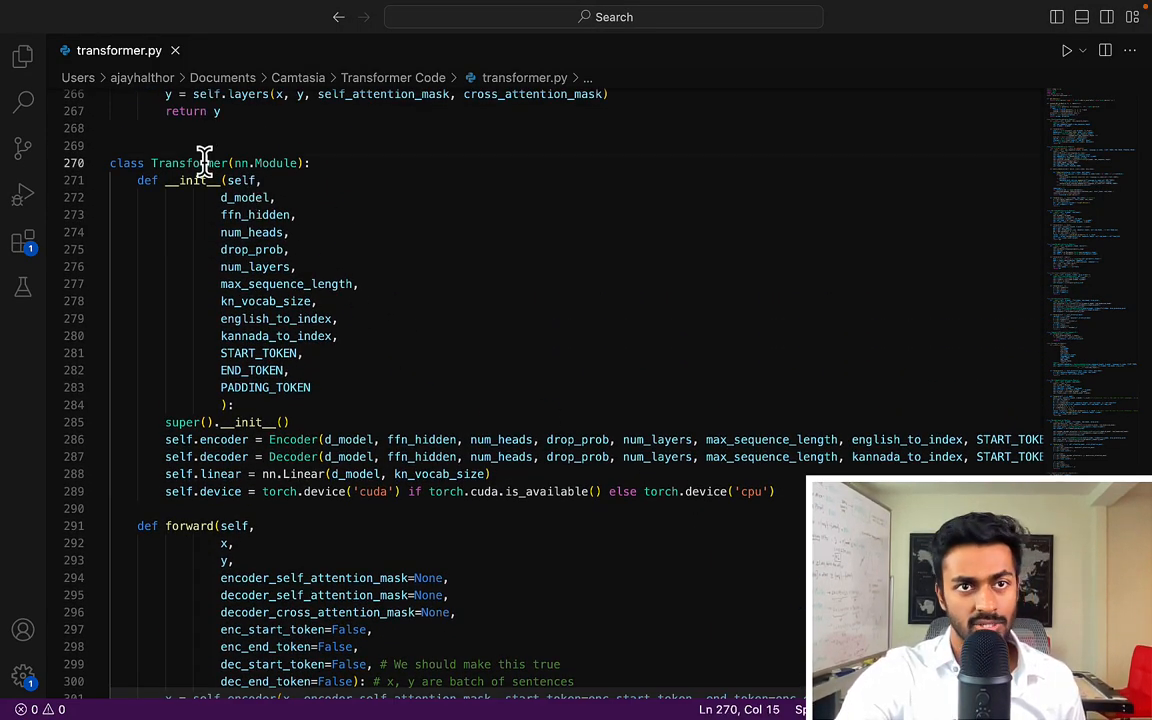
- Point out the Transformer constructor's drop_prob and START_TOKEN parameters, then reach the forward method
left_click(277, 163)
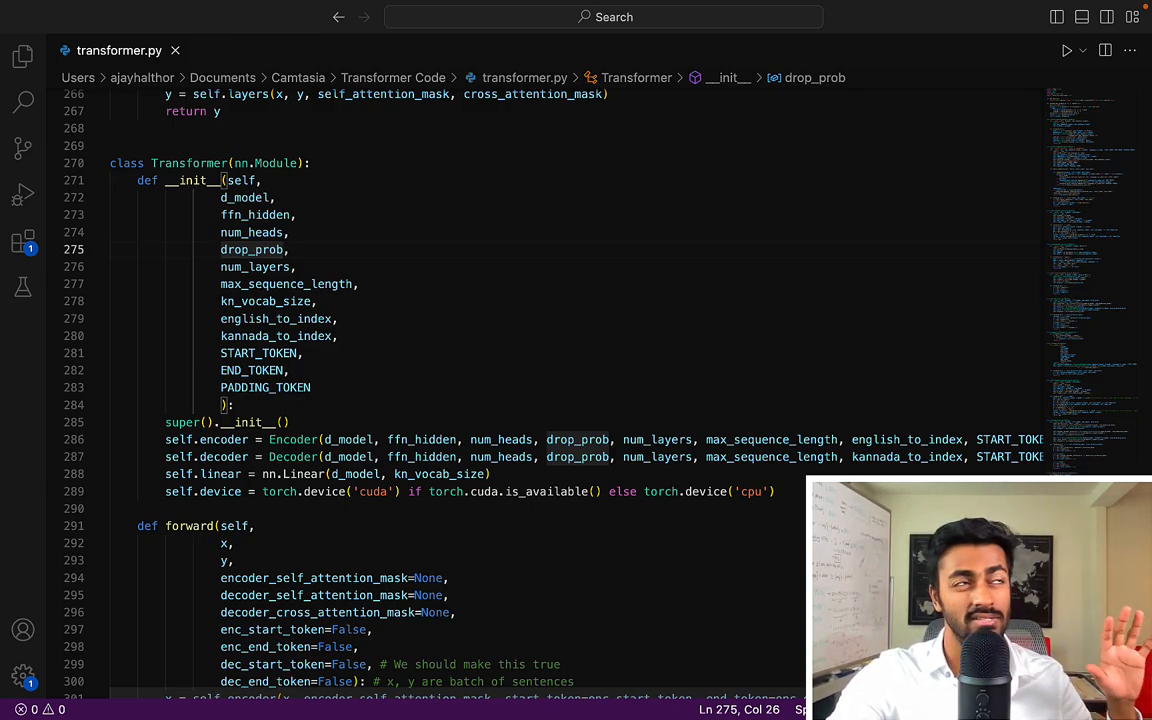
left_click(255, 267)
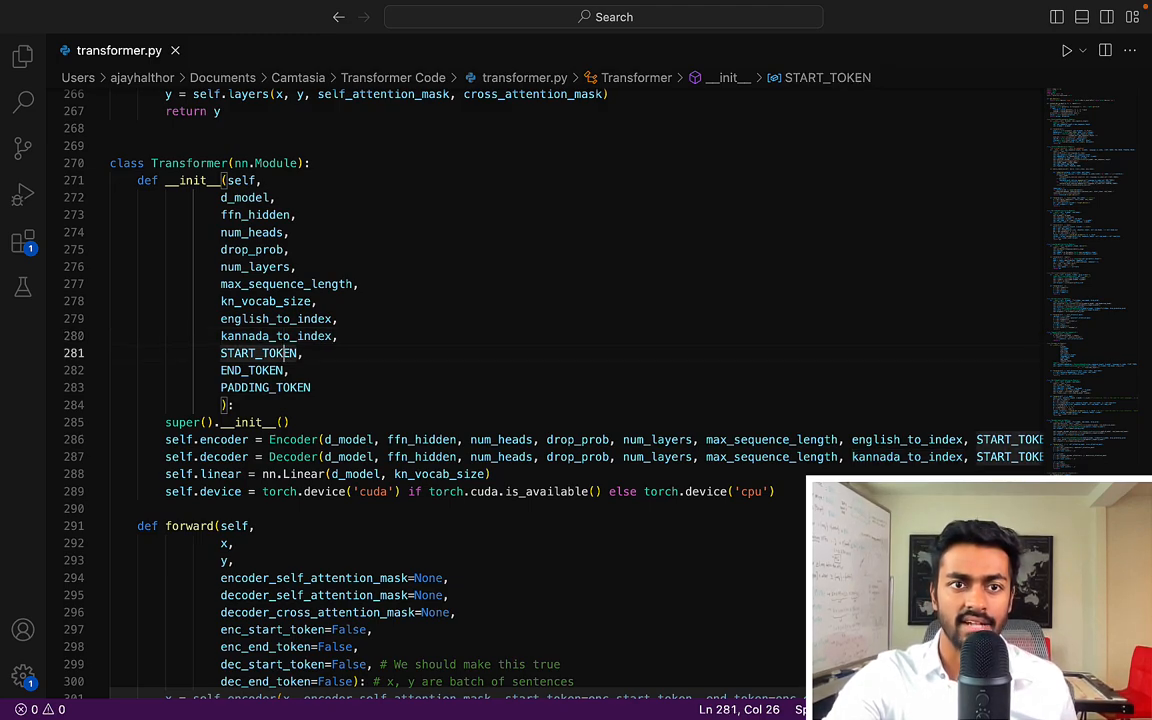
left_click(265, 387)
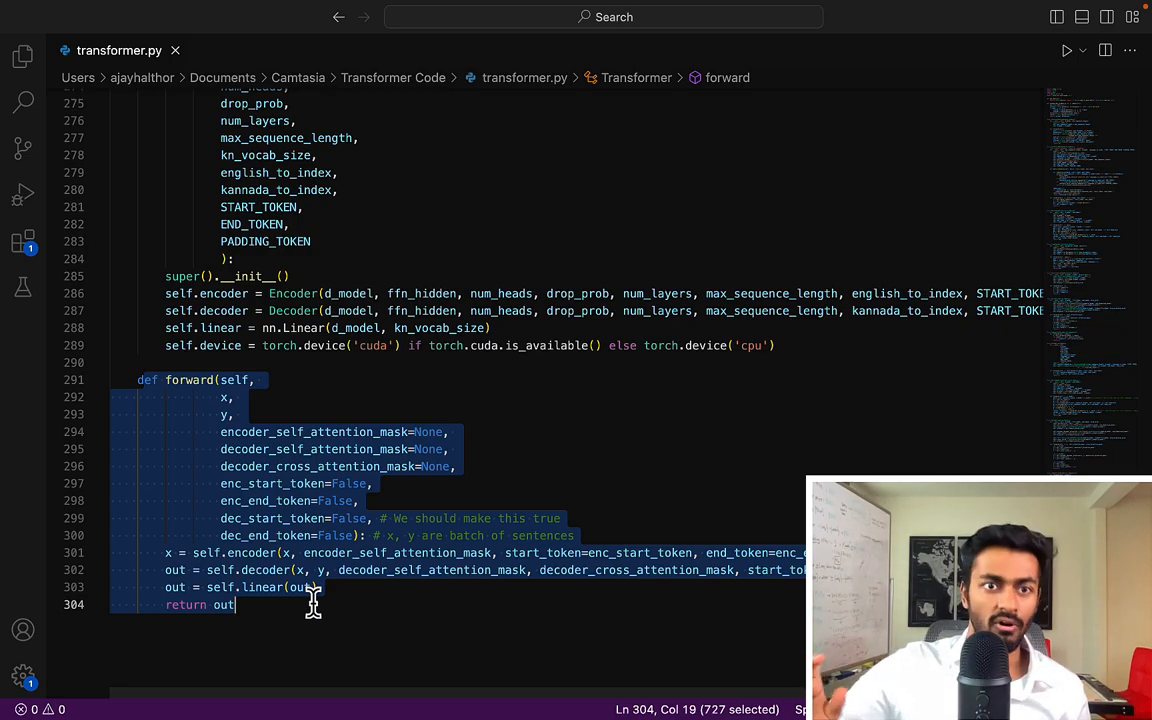
- Point at decoder_cross_attention_mask and the token flags, then scroll up to class Encoder
left_click(212, 462)
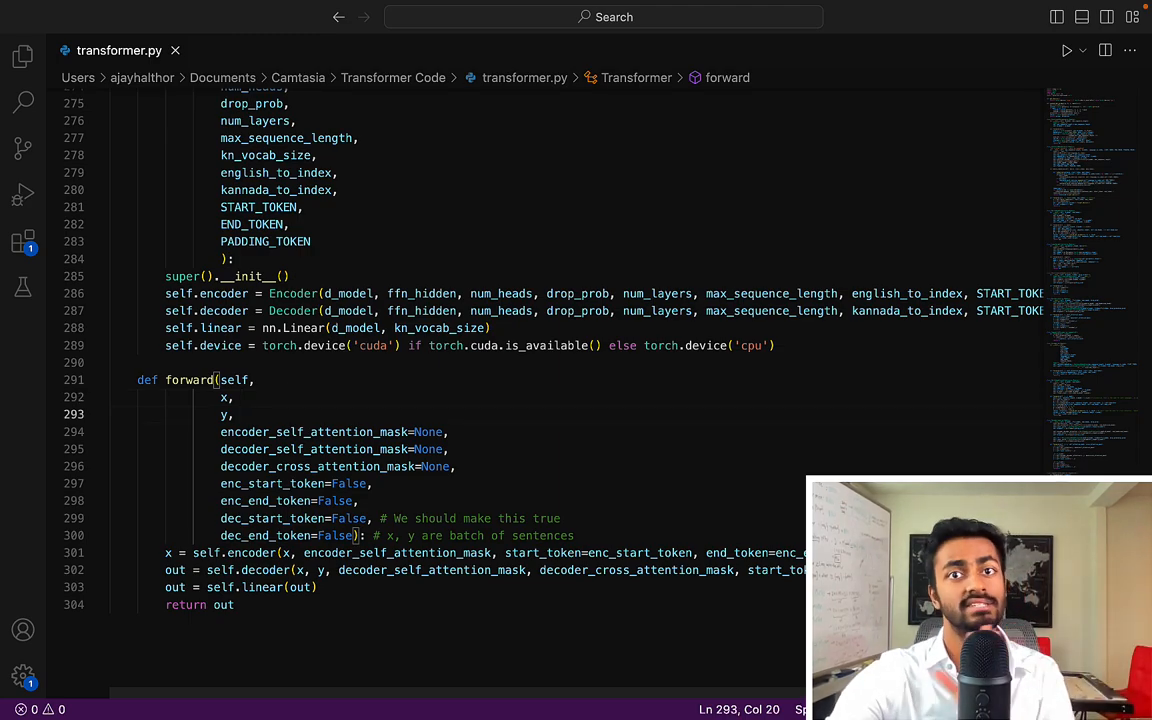
mouse_move(390, 415)
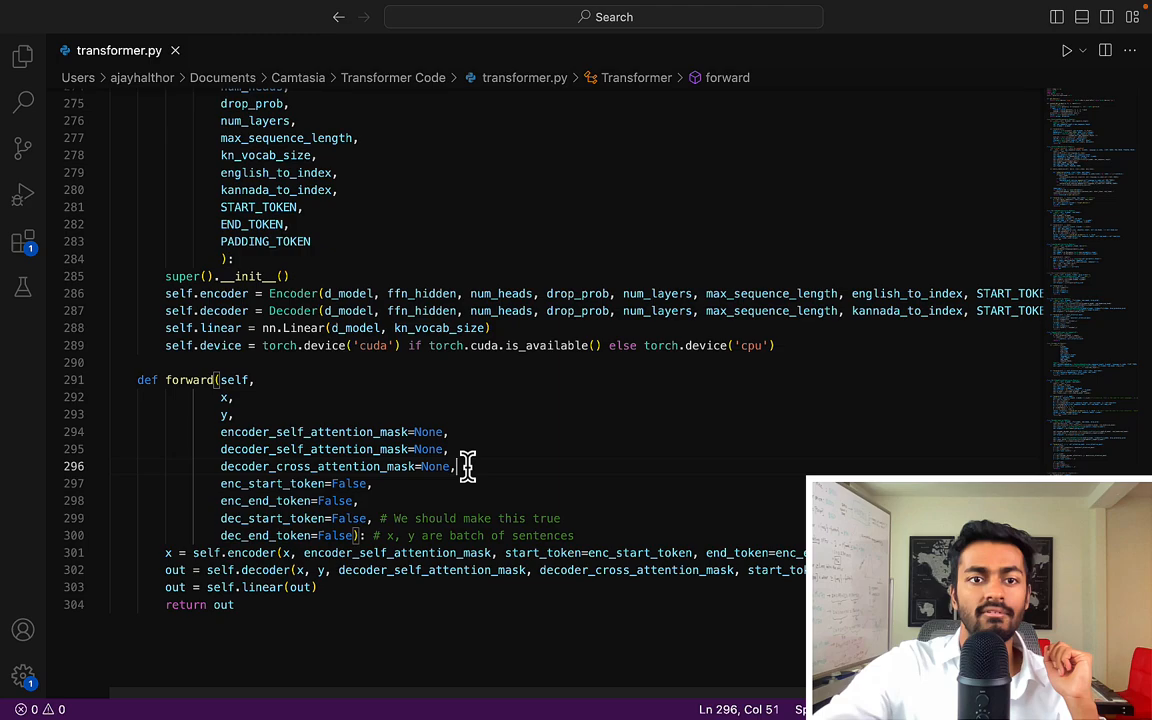
left_click(450, 449)
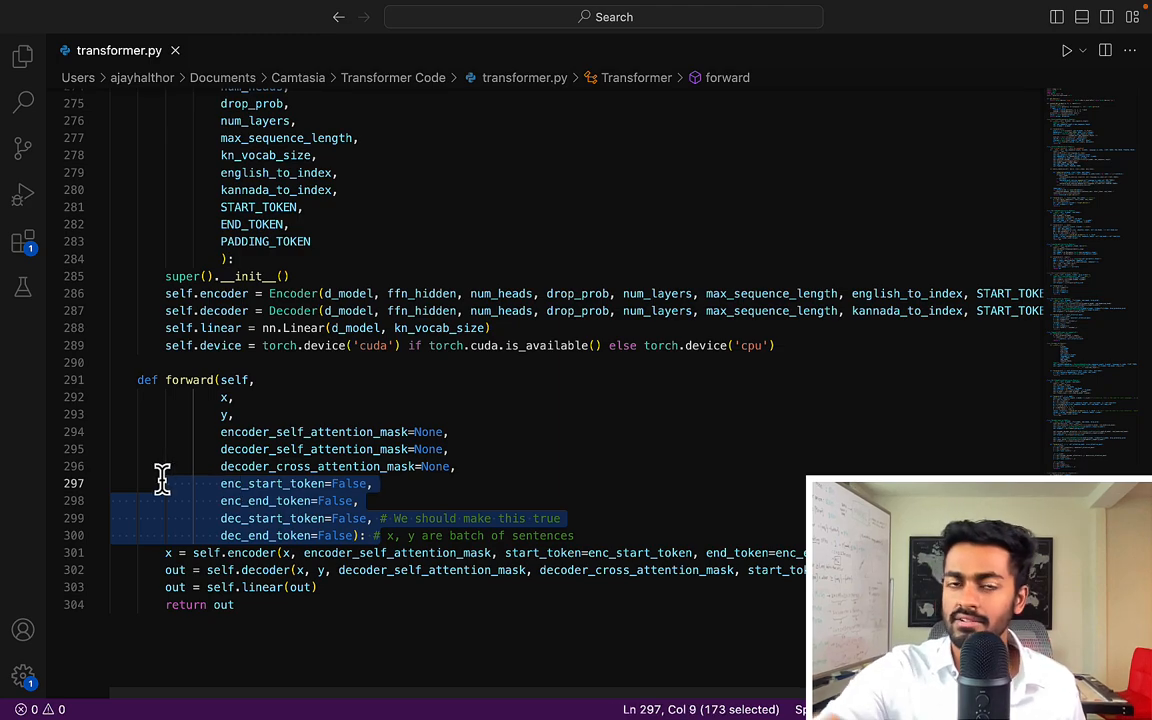
left_click(318, 553)
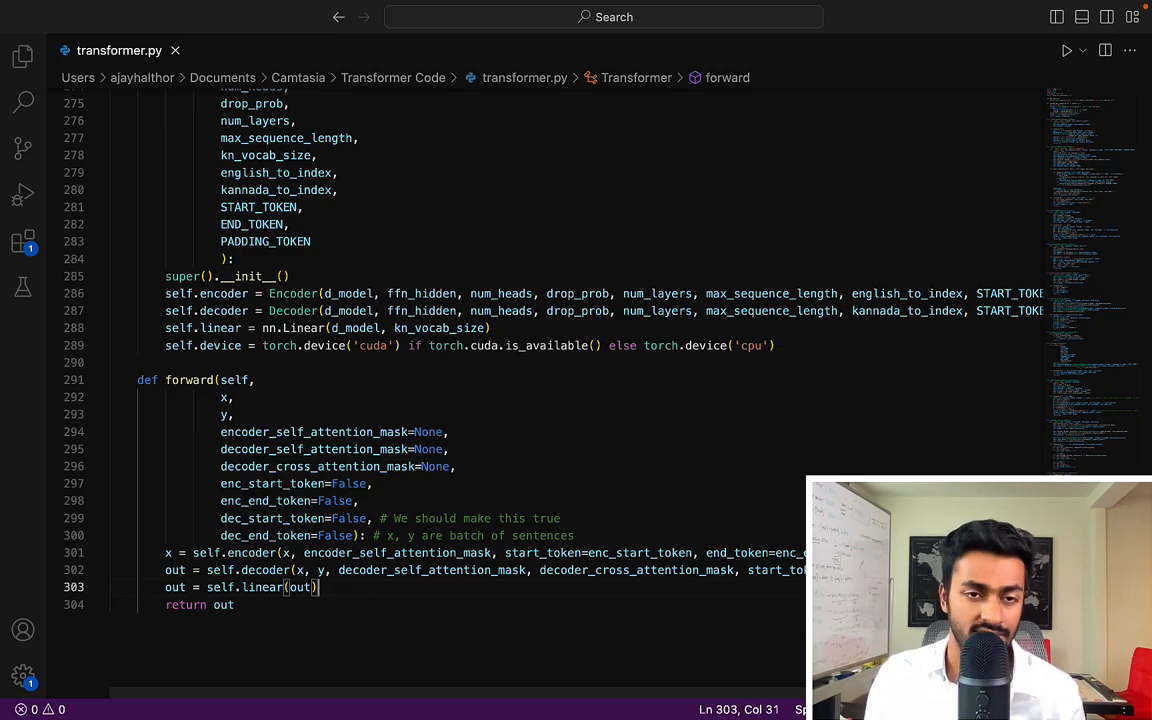
scroll("up", 3)
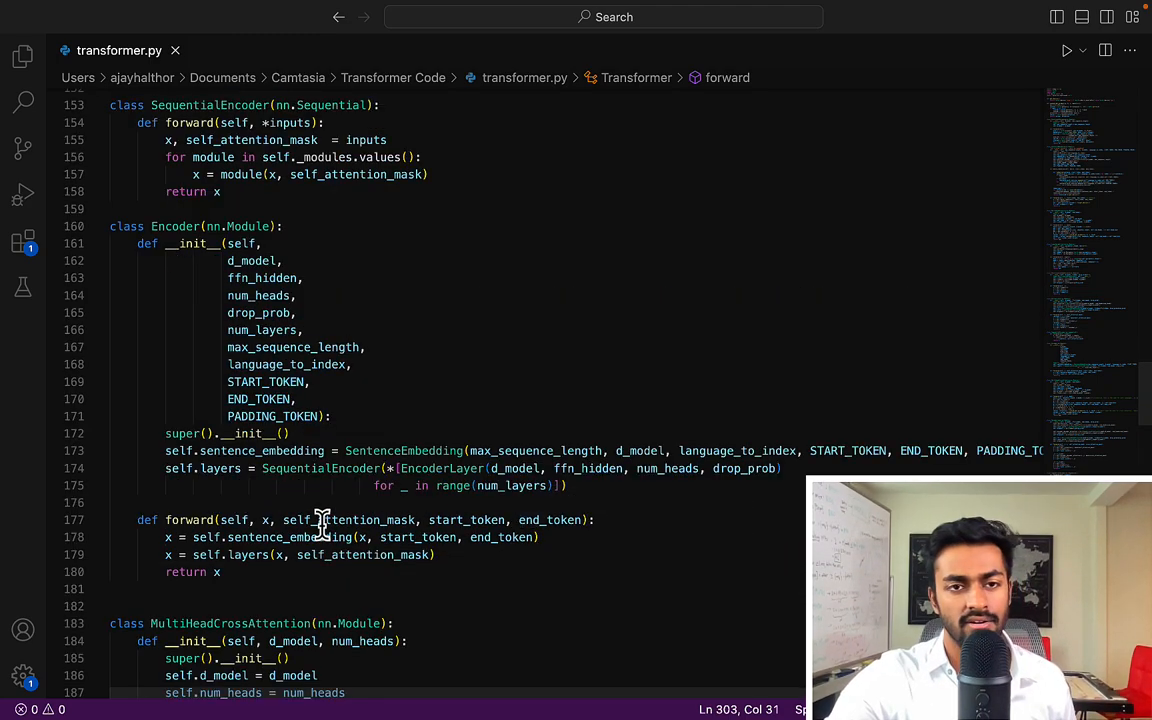
double_click(264, 520)
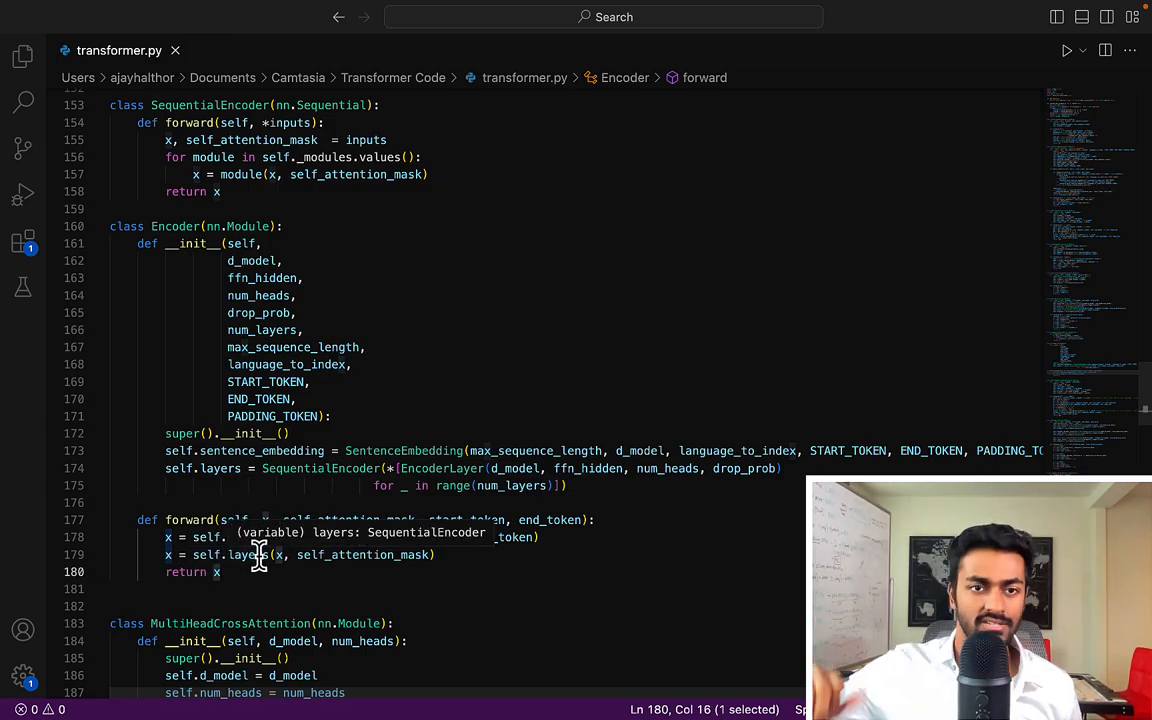
scroll("down", 3)
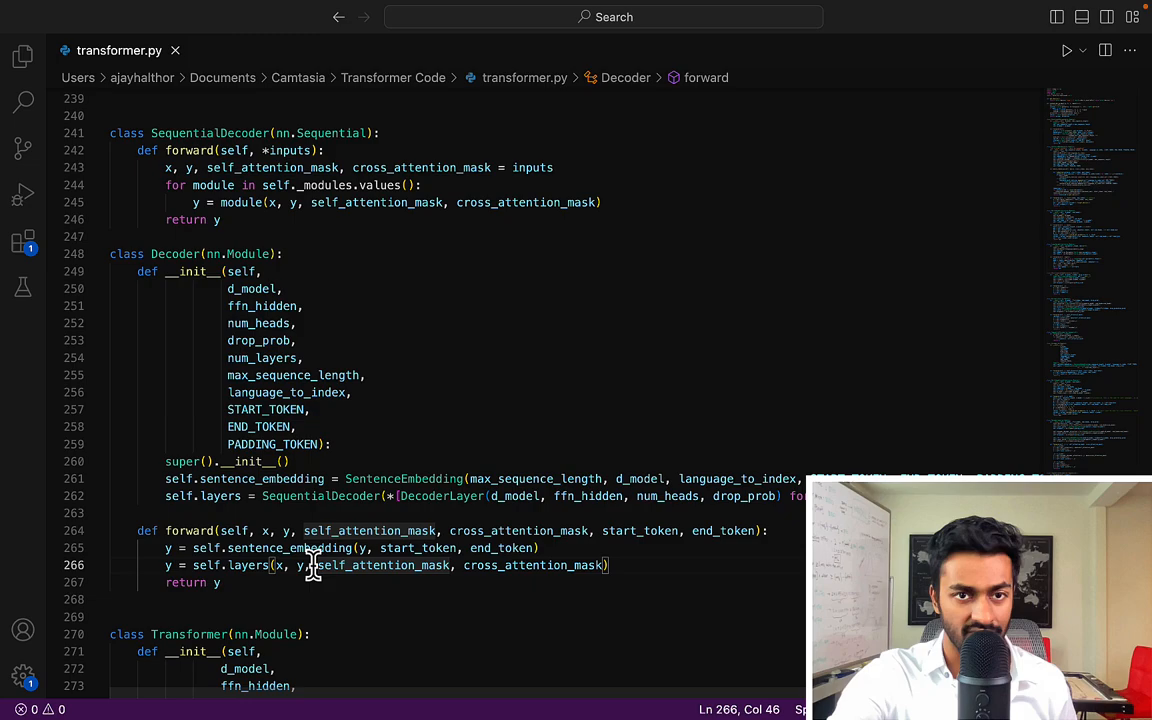
- Select the arguments passed to self.layers in the Decoder forward method
left_click_drag(316, 565, 600, 565)
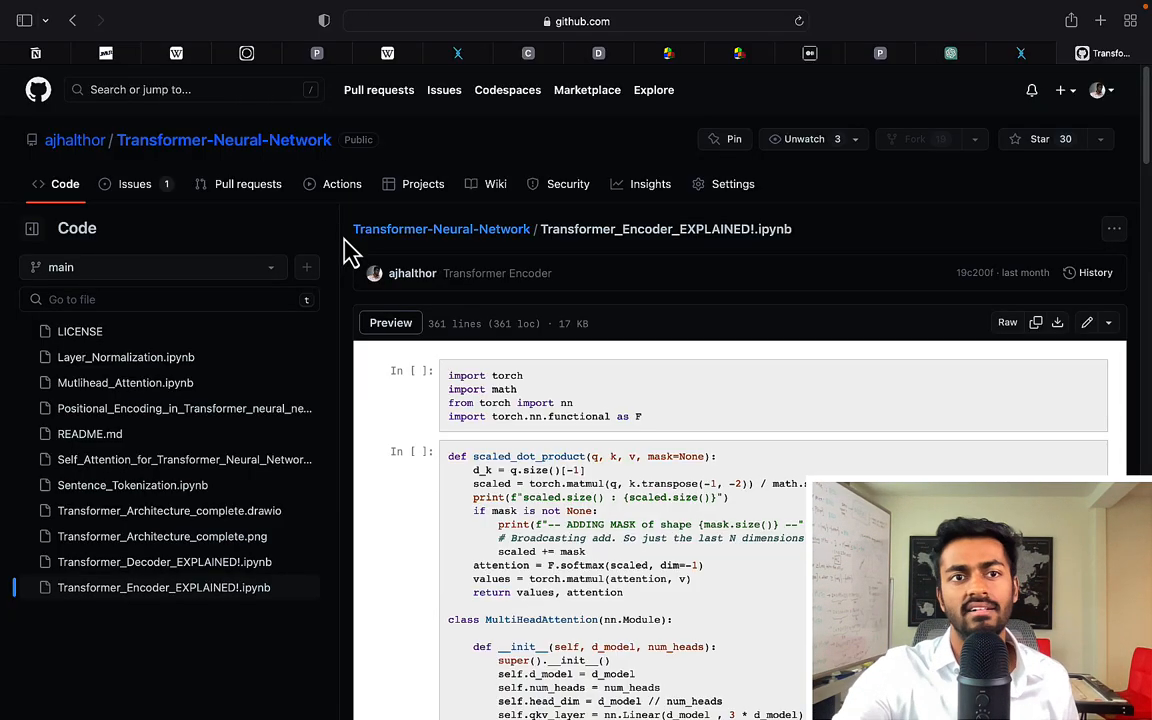
mouse_move(180, 367)
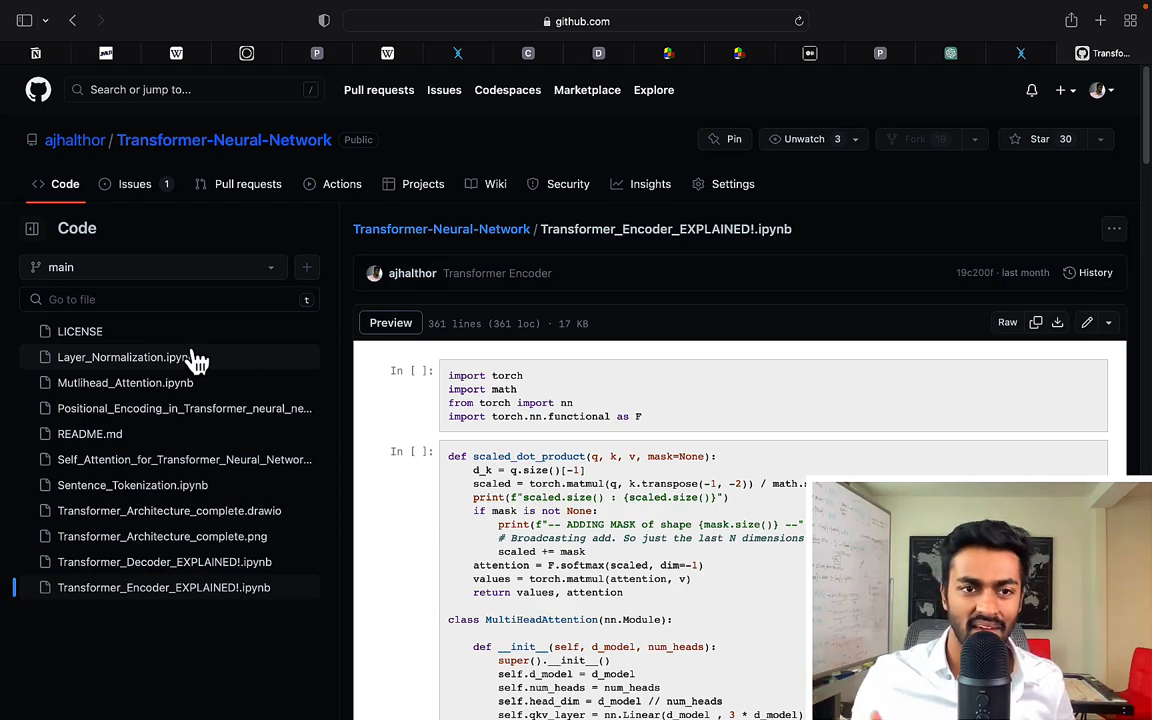
mouse_move(200, 580)
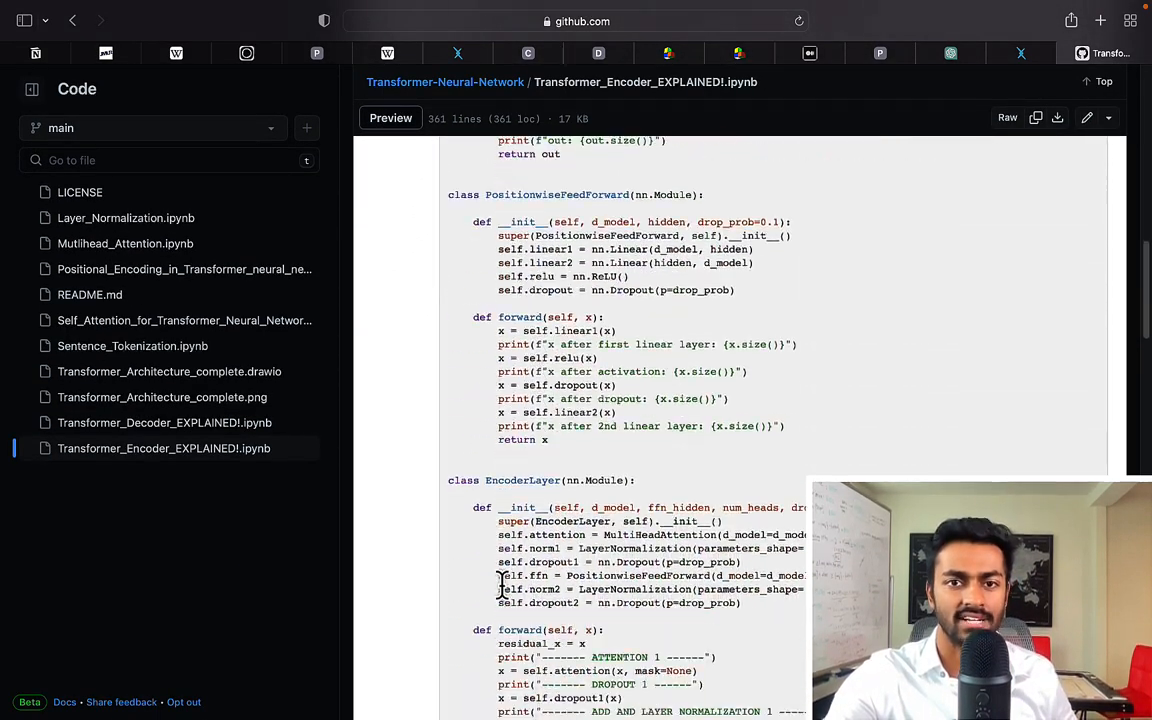
- Scroll the Transformer_Encoder_EXPLAINED notebook preview down to its printed tensor shapes
scroll("down", 3)
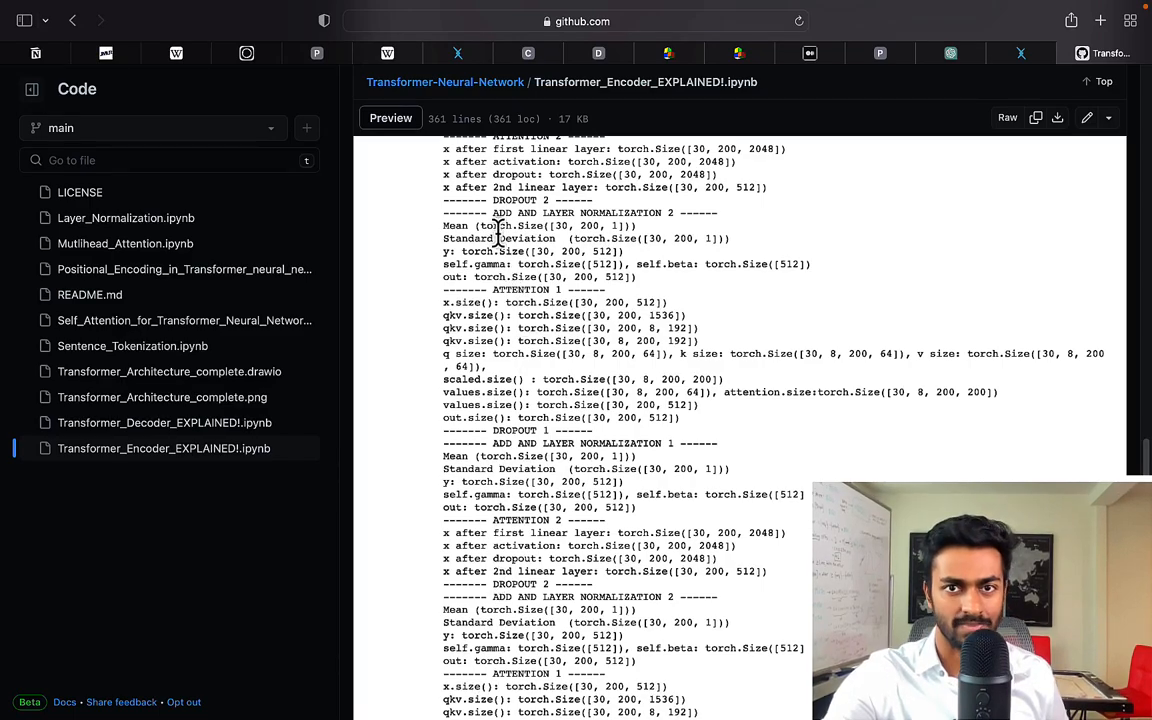